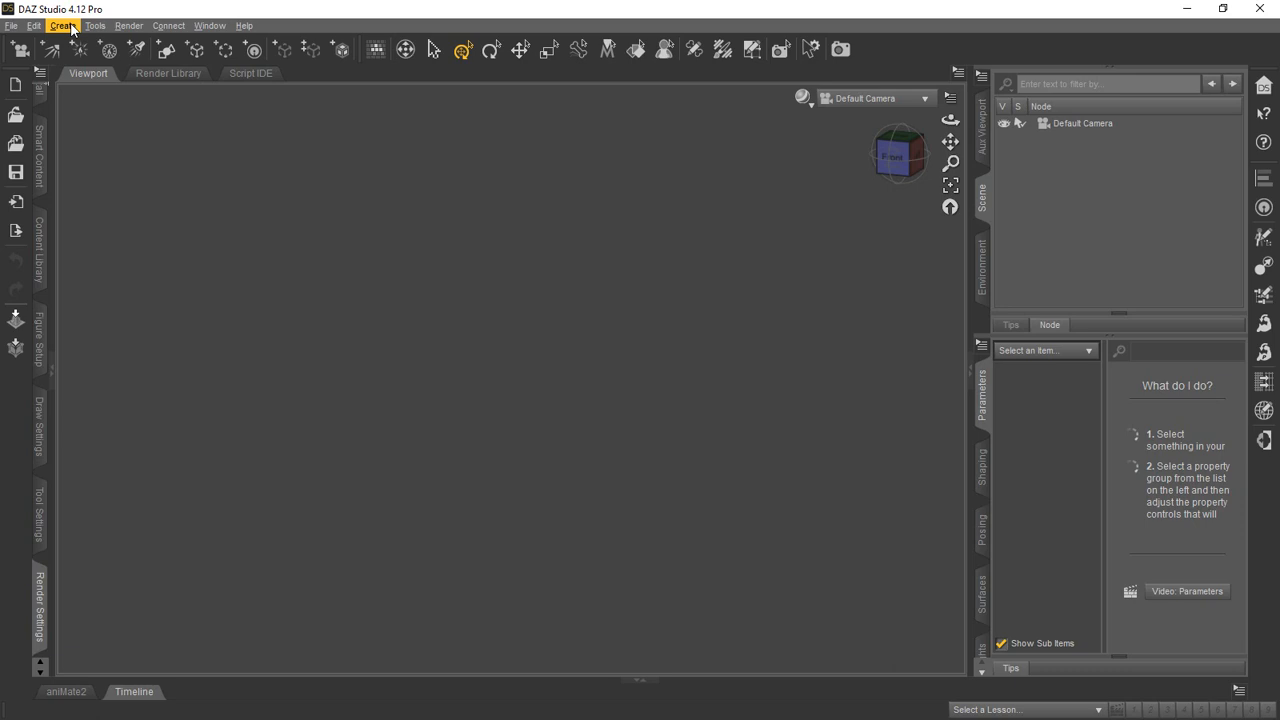
- Create a Plane primitive at World Center on the Z Negative axis
left_click(62, 24)
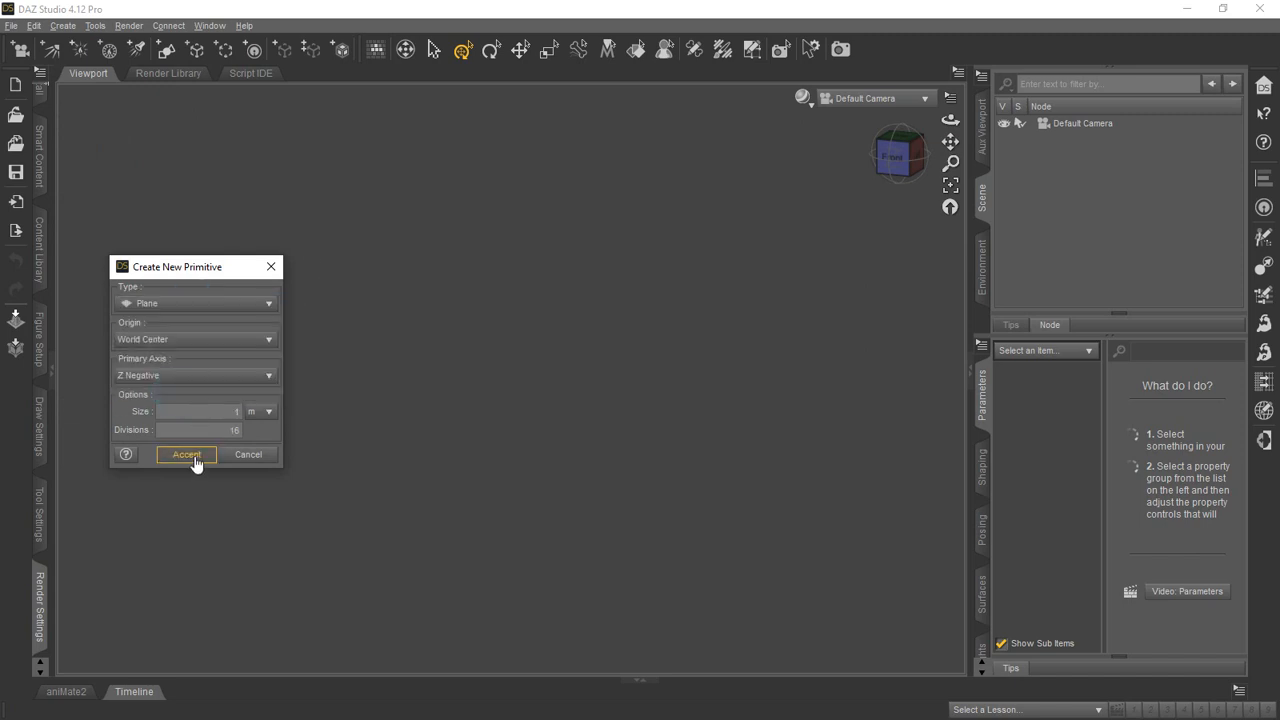
left_click(186, 454)
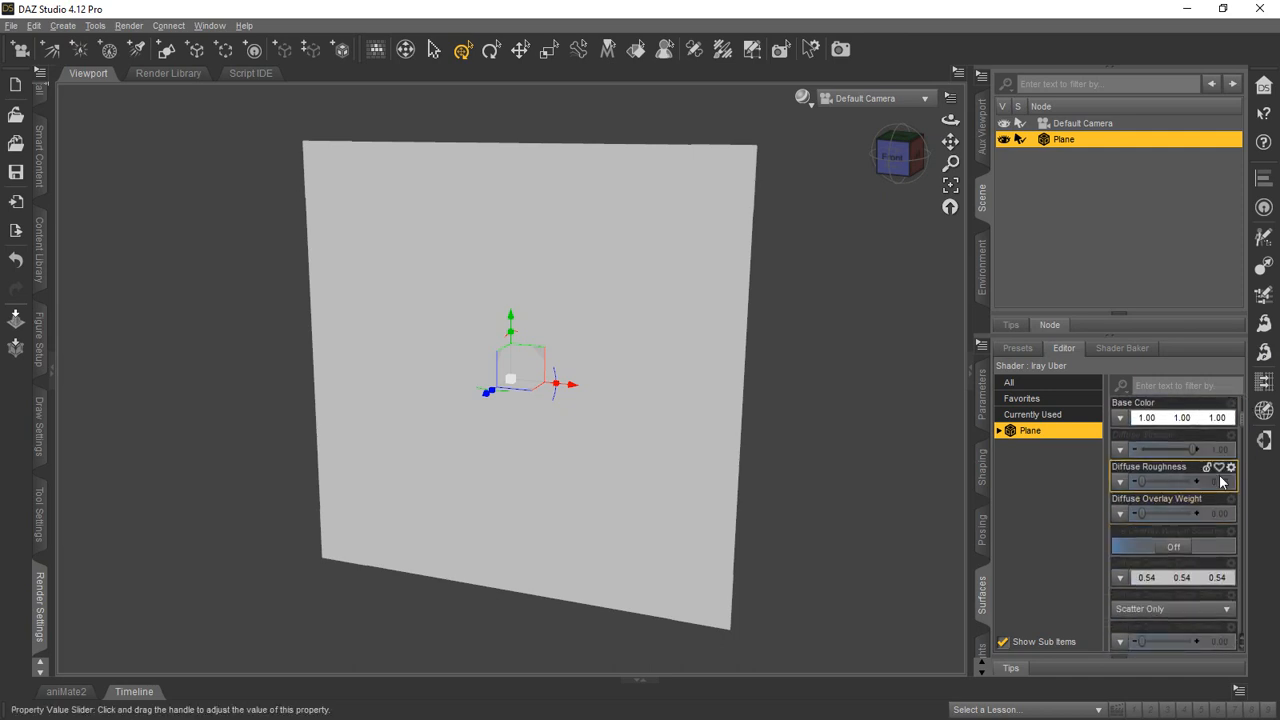
- Load Wb-Arrows-tex.png as the plane's Base Color image
left_click(1120, 418)
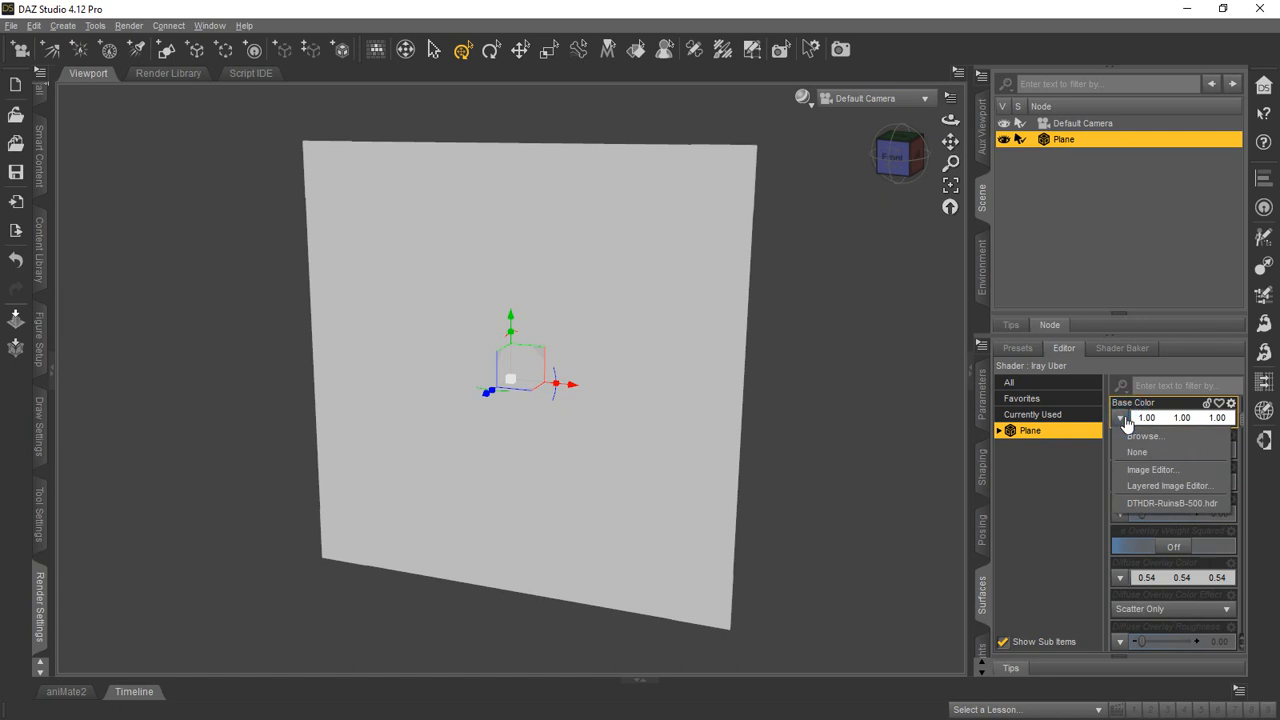
mouse_move(1170, 486)
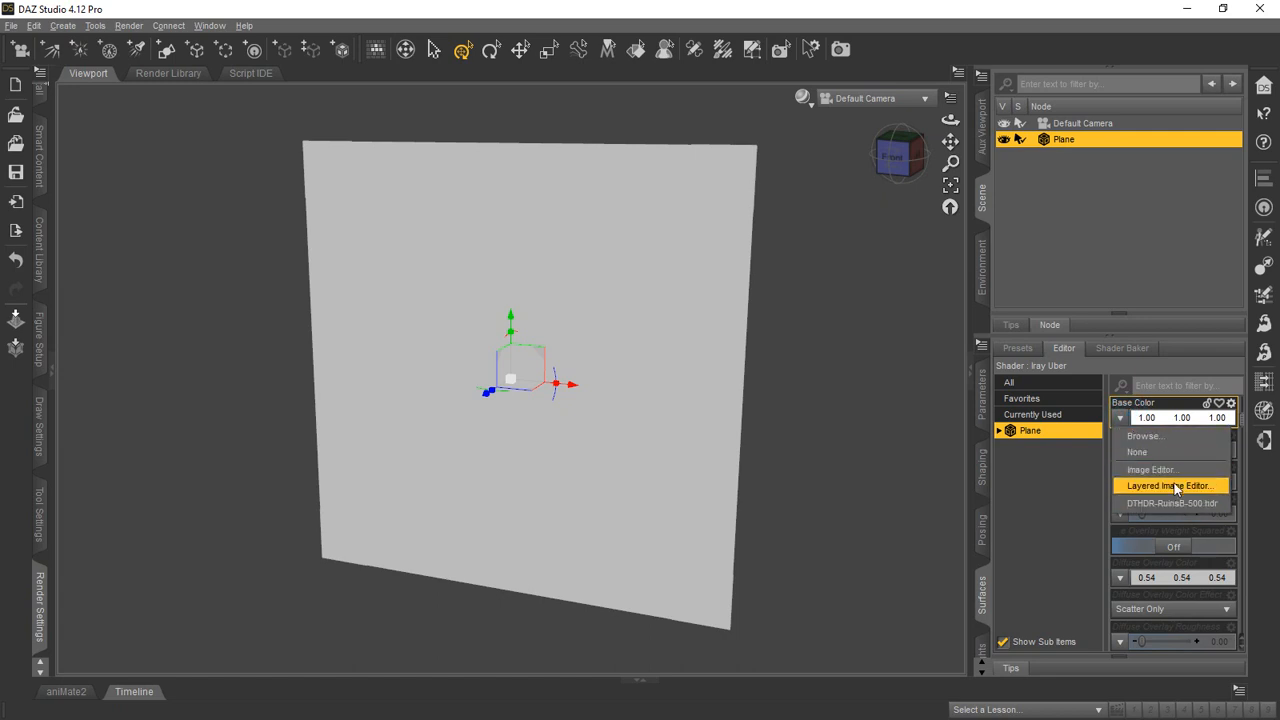
mouse_move(1144, 436)
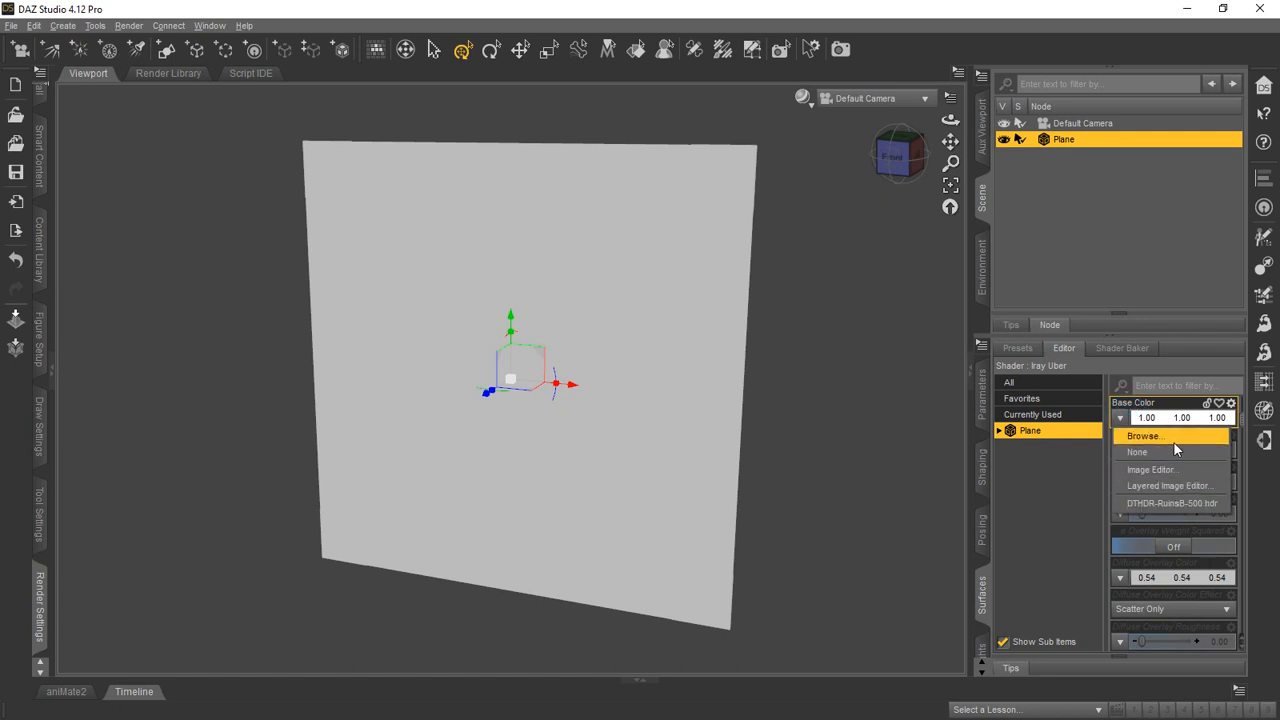
left_click(1144, 436)
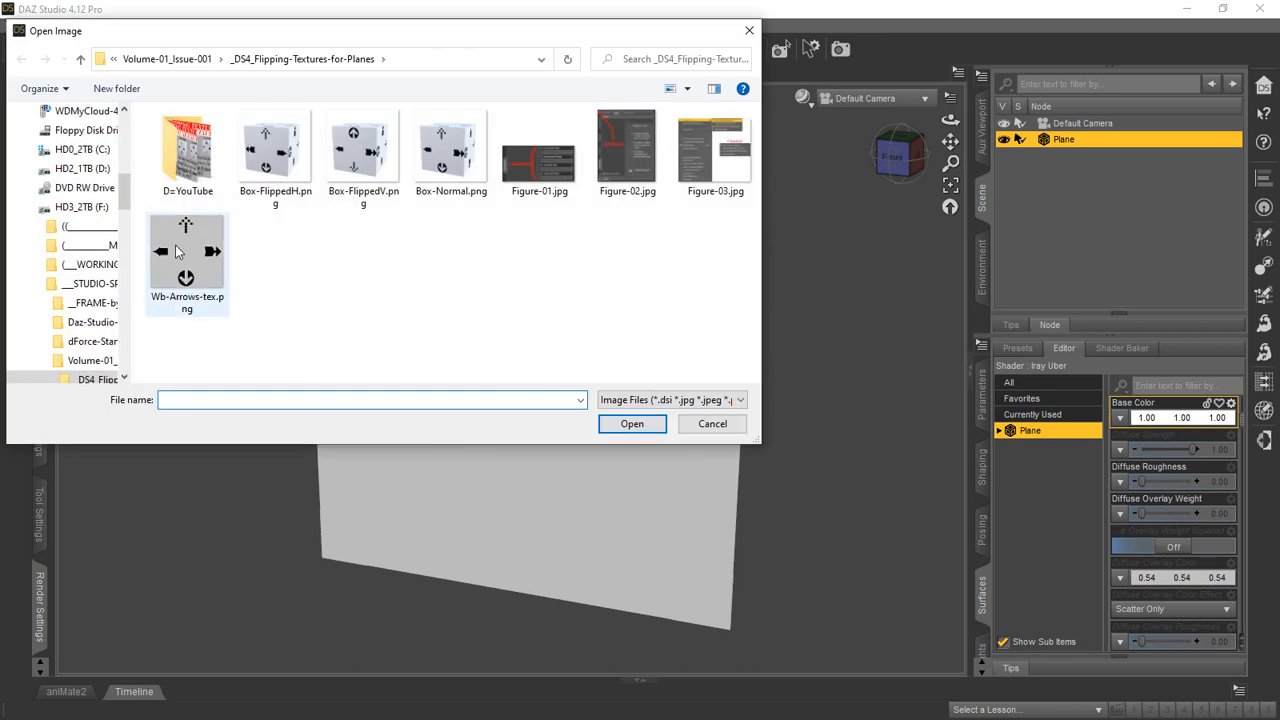
left_click(632, 424)
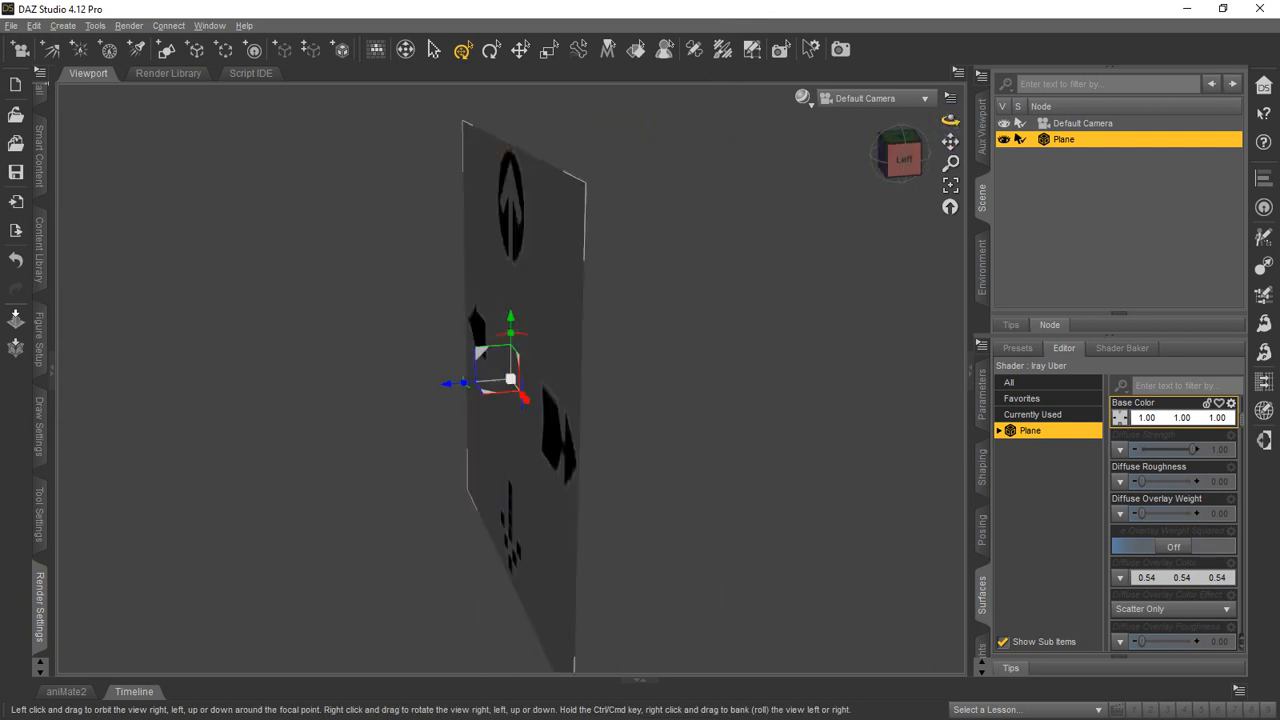
- Face the plane head-on and set its X Scale to -100% to mirror it
left_click_drag(520, 380, 720, 424)
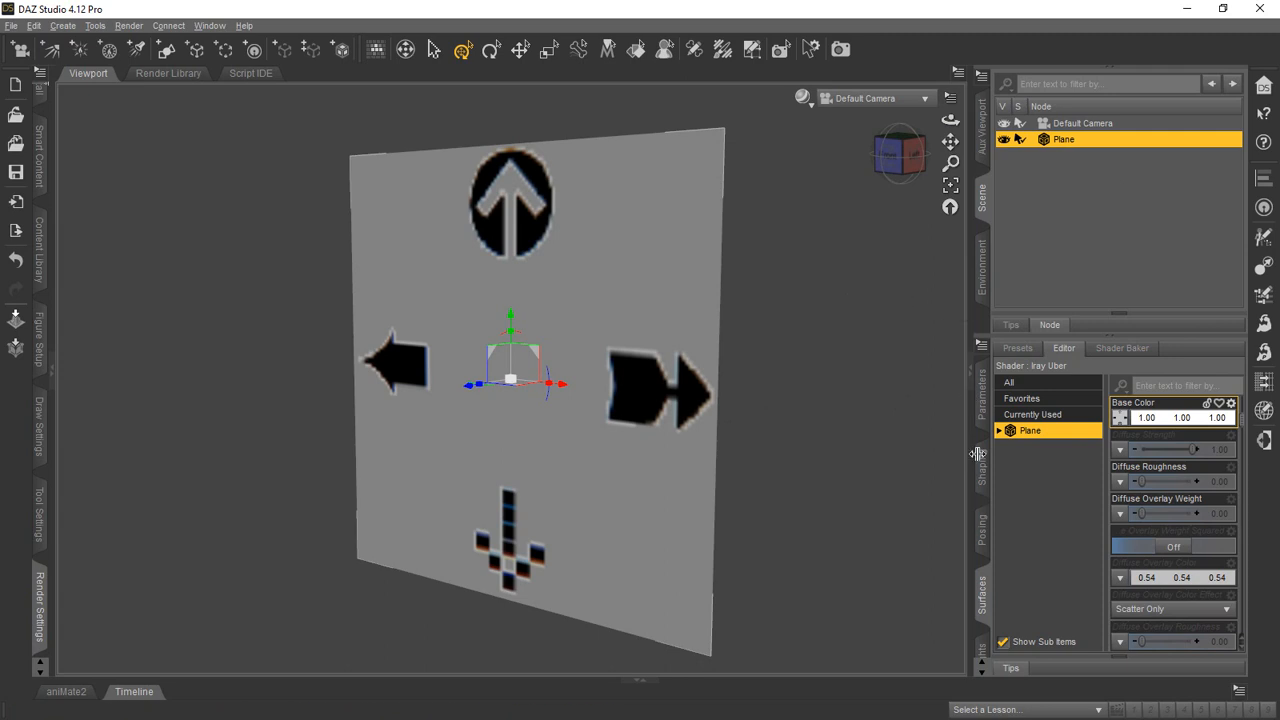
mouse_move(1080, 518)
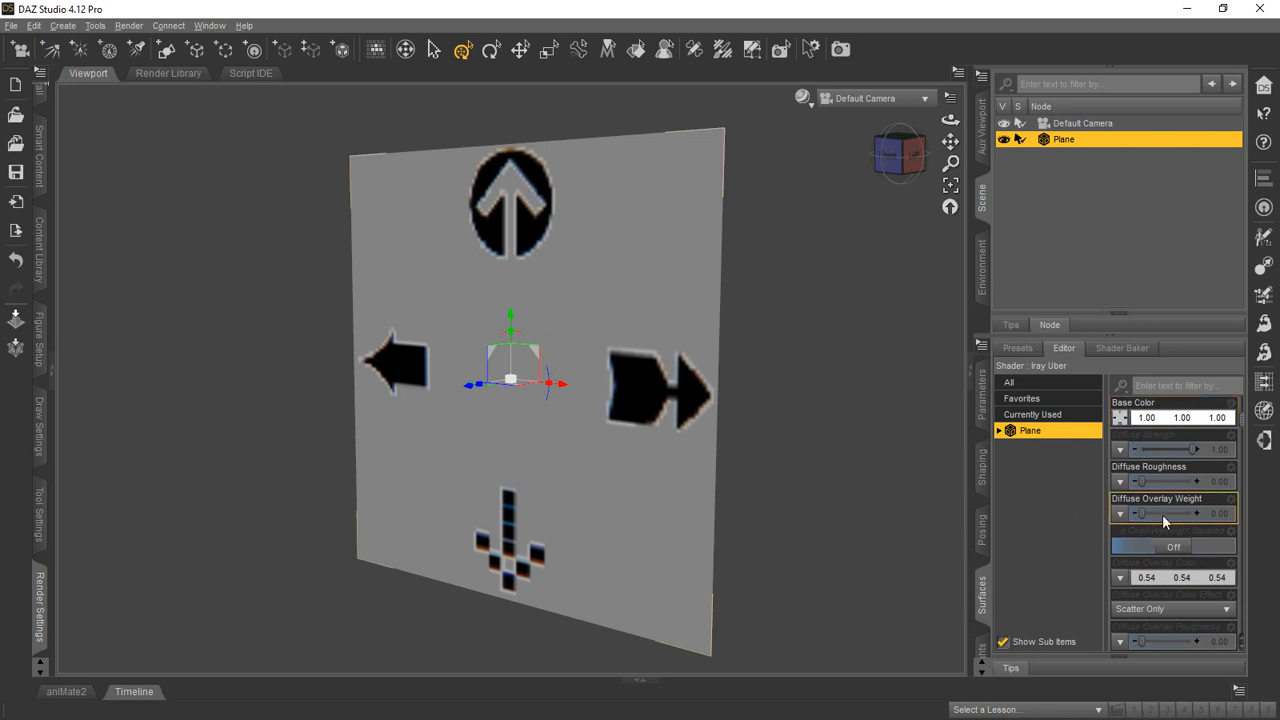
left_click(980, 384)
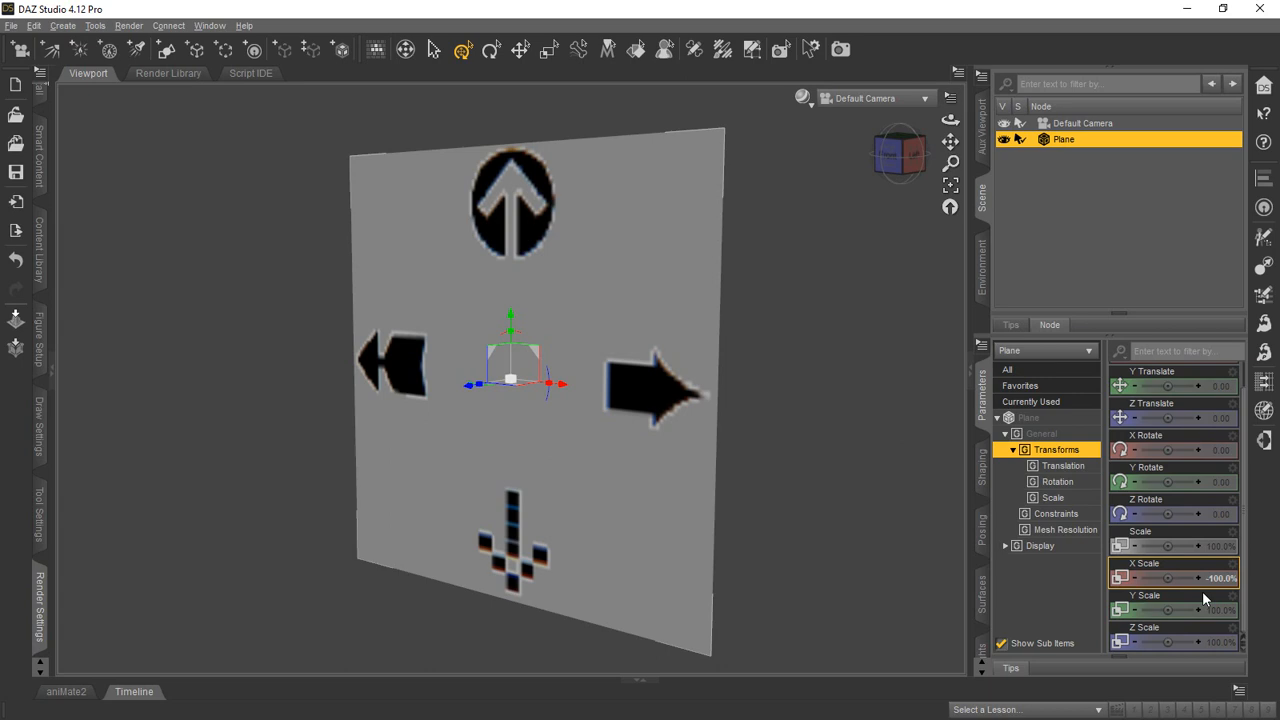
mouse_move(1180, 596)
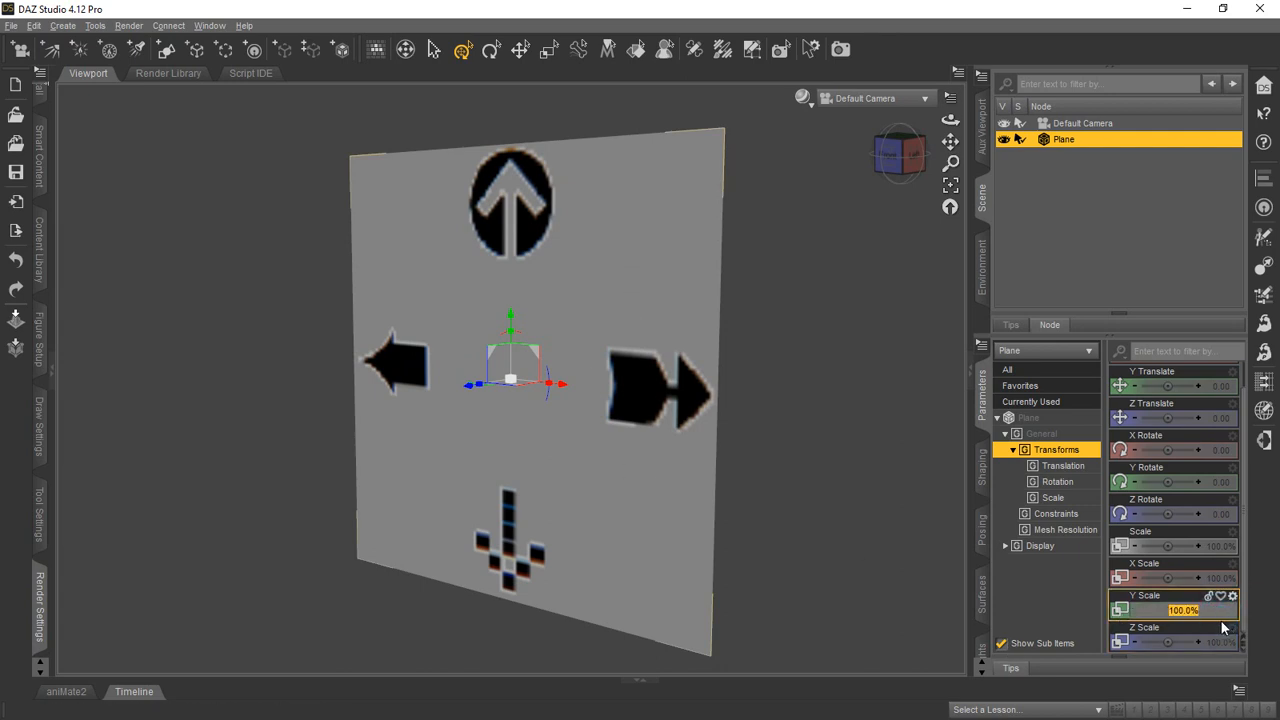
- Set the plane's Y Scale to -100%
type("-100")
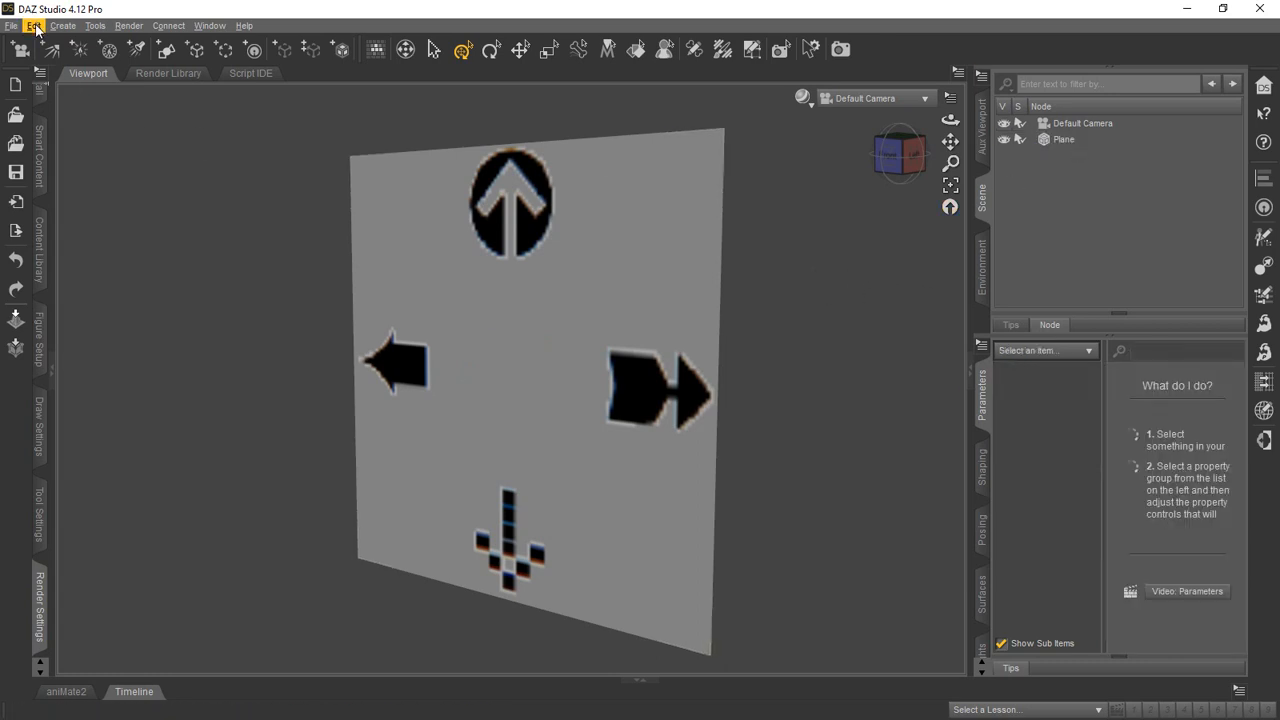
- Bring up the Create New Primitive dialog from the Create menu
left_click(62, 24)
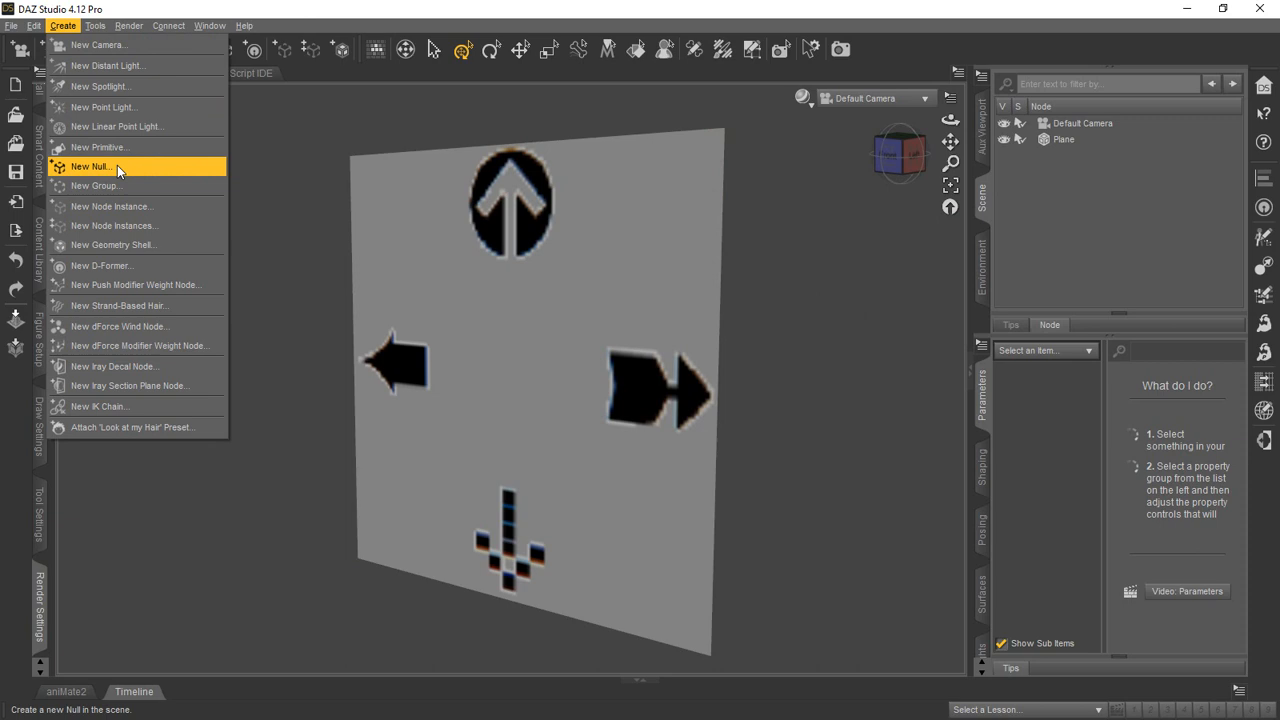
left_click(100, 148)
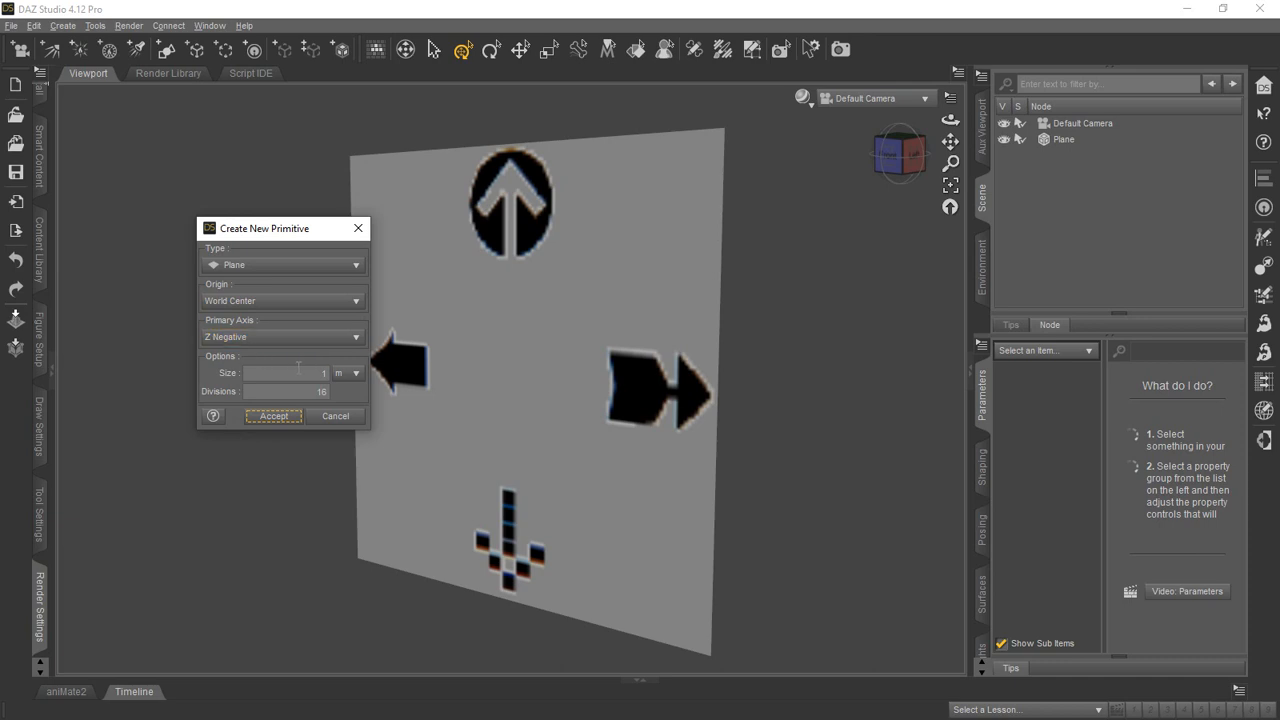
mouse_move(260, 370)
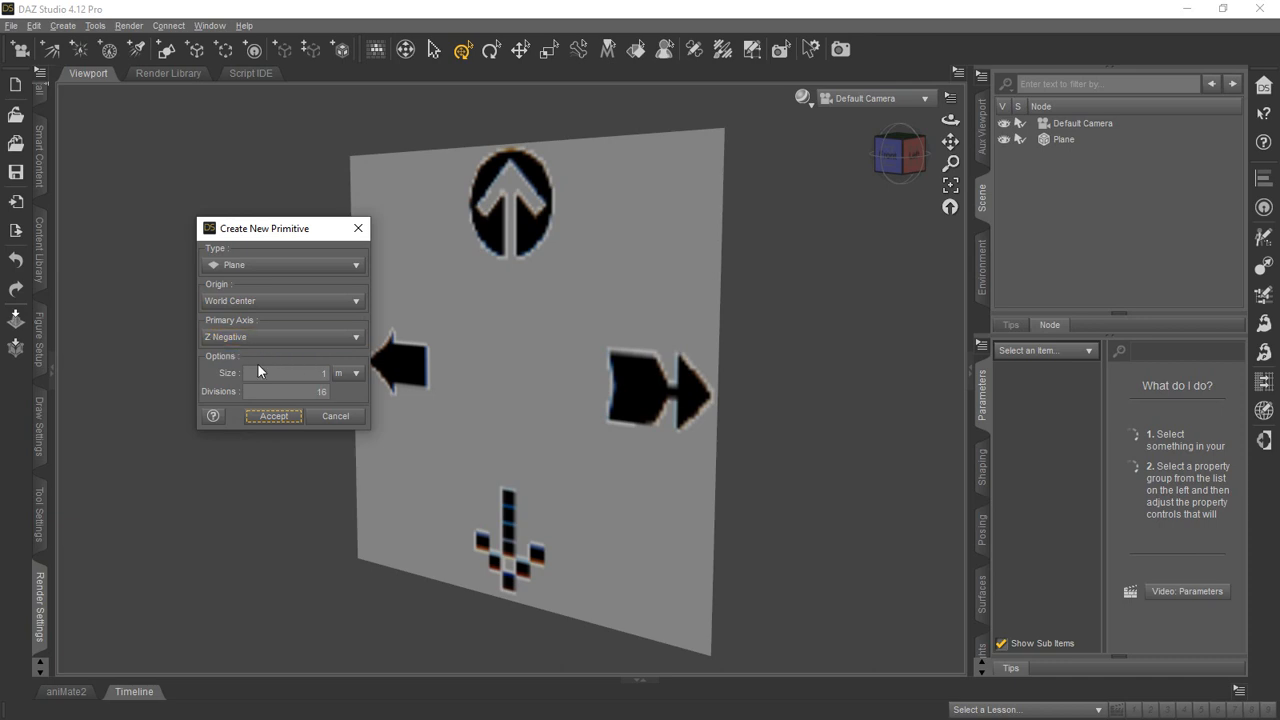
mouse_move(260, 438)
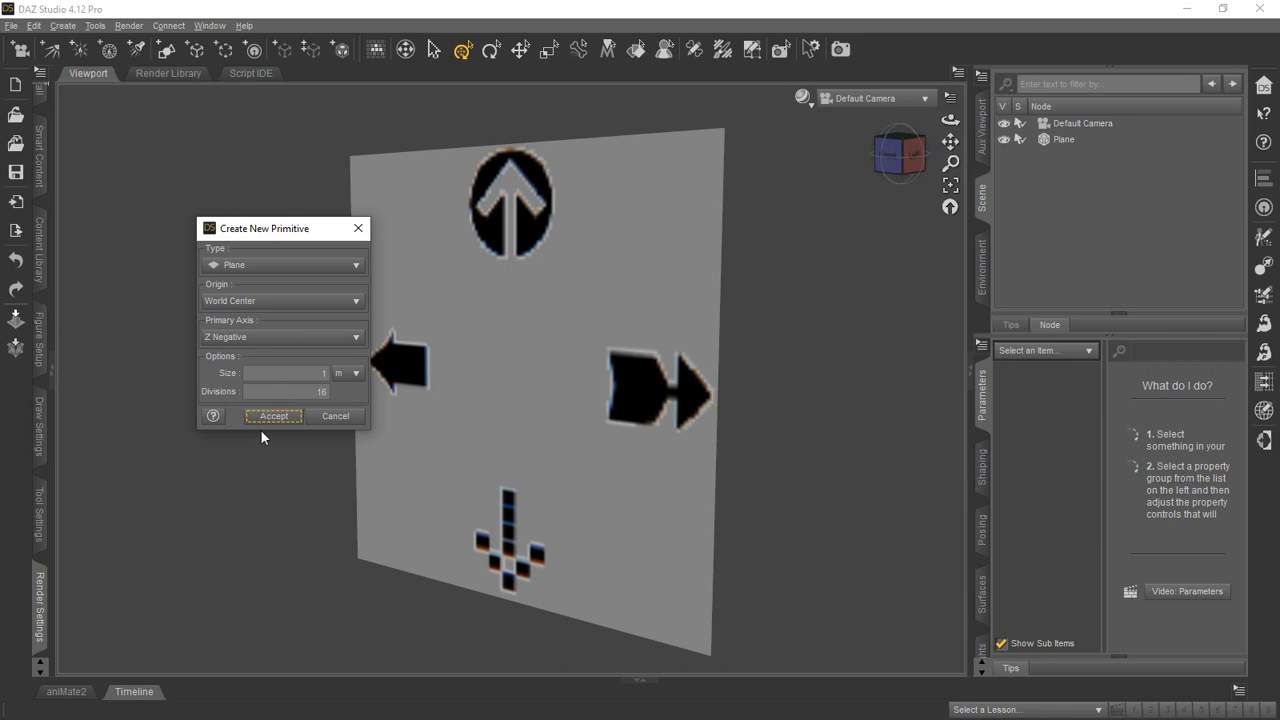
mouse_move(300, 144)
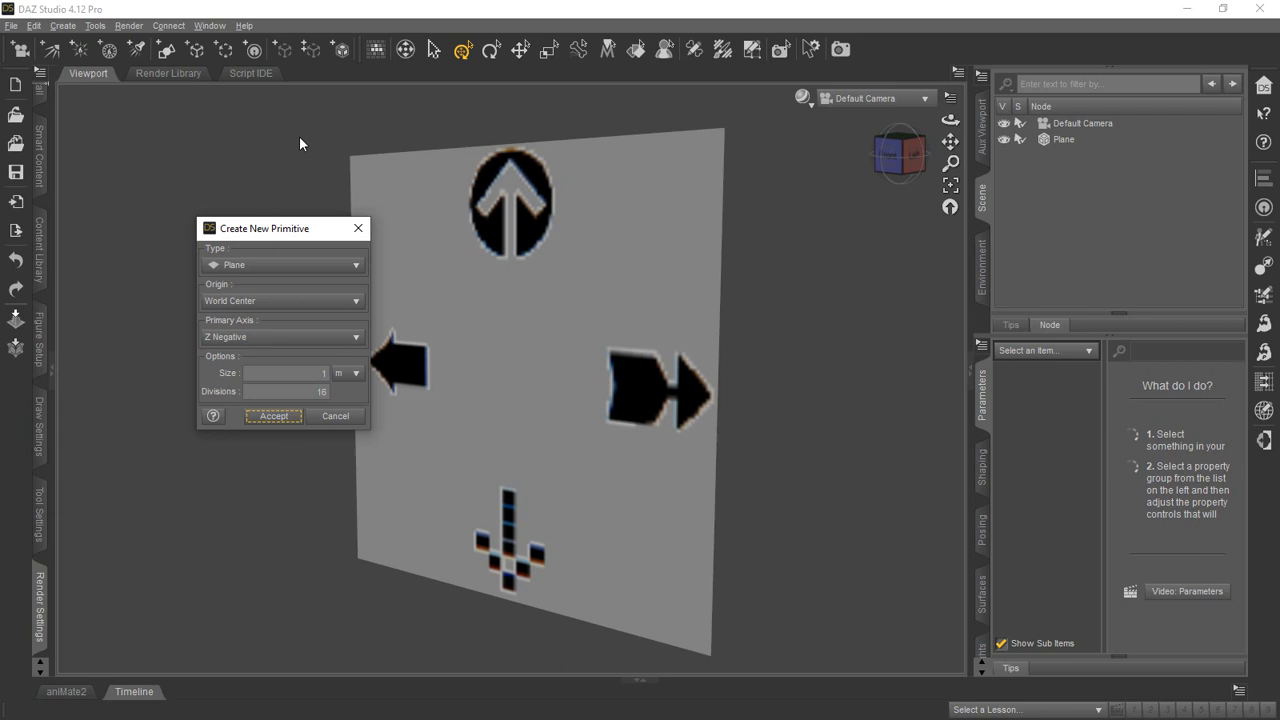
left_click_drag(284, 228, 220, 220)
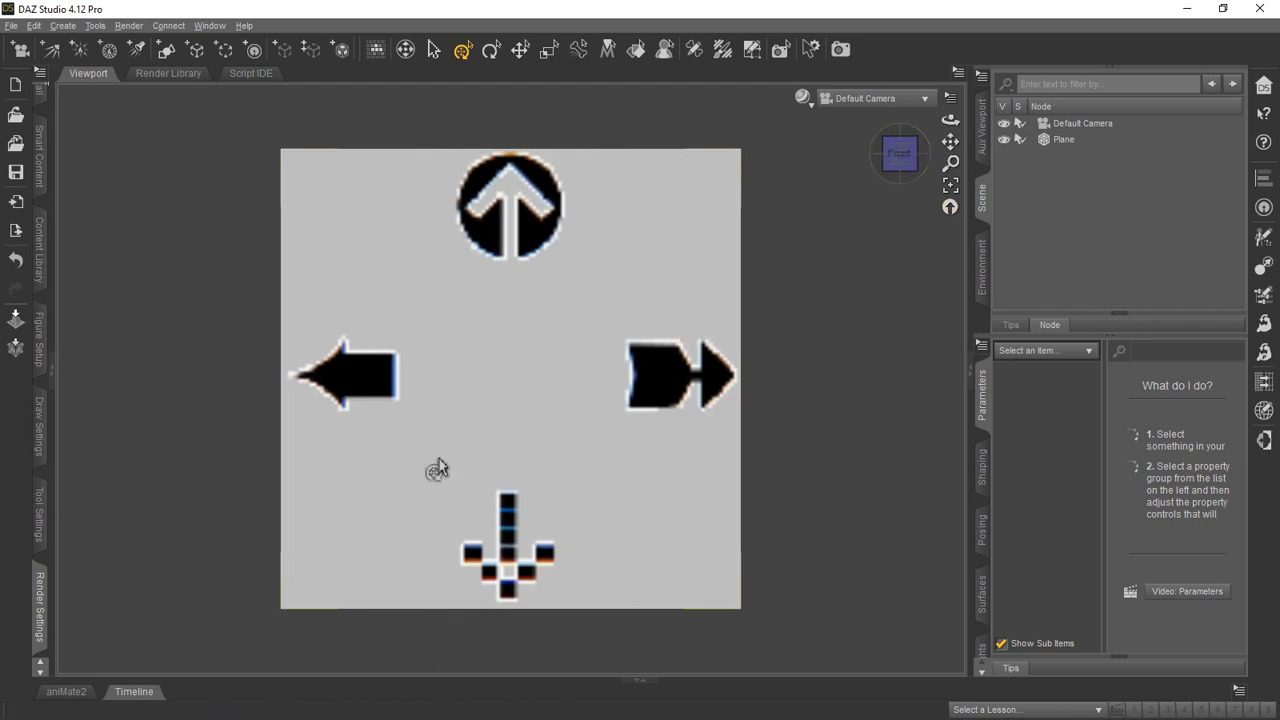
mouse_move(340, 420)
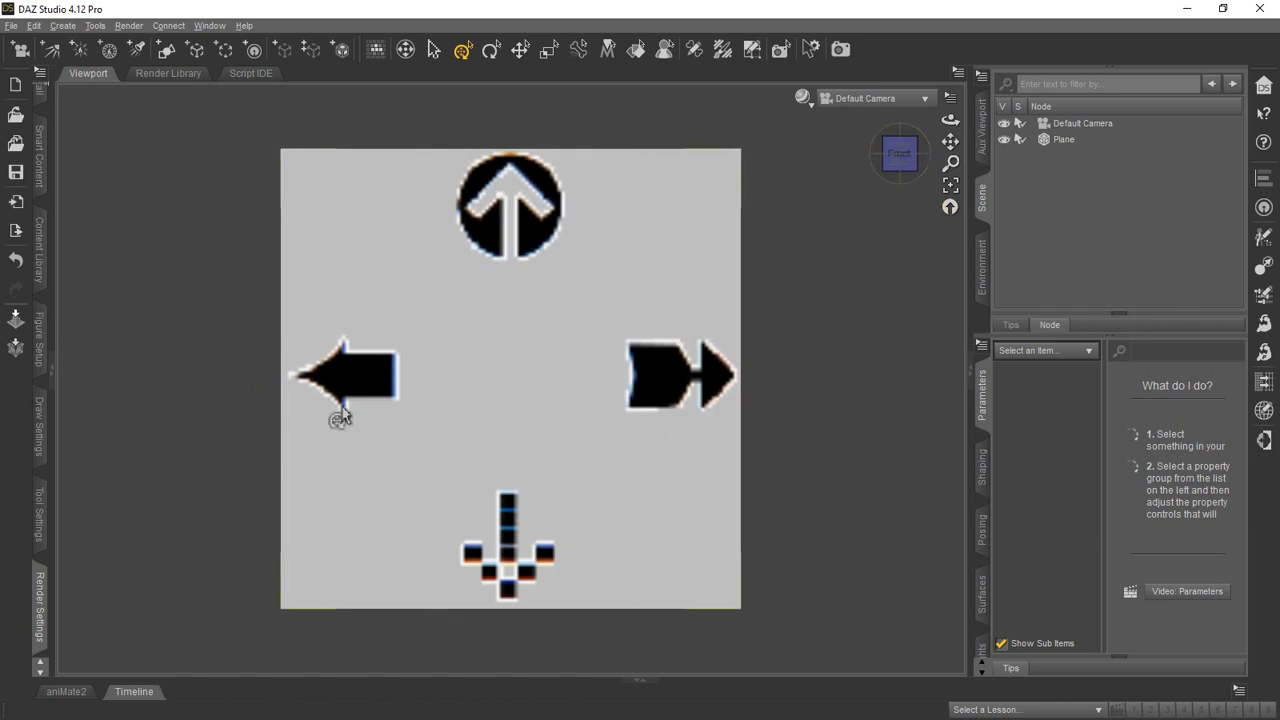
mouse_move(670, 460)
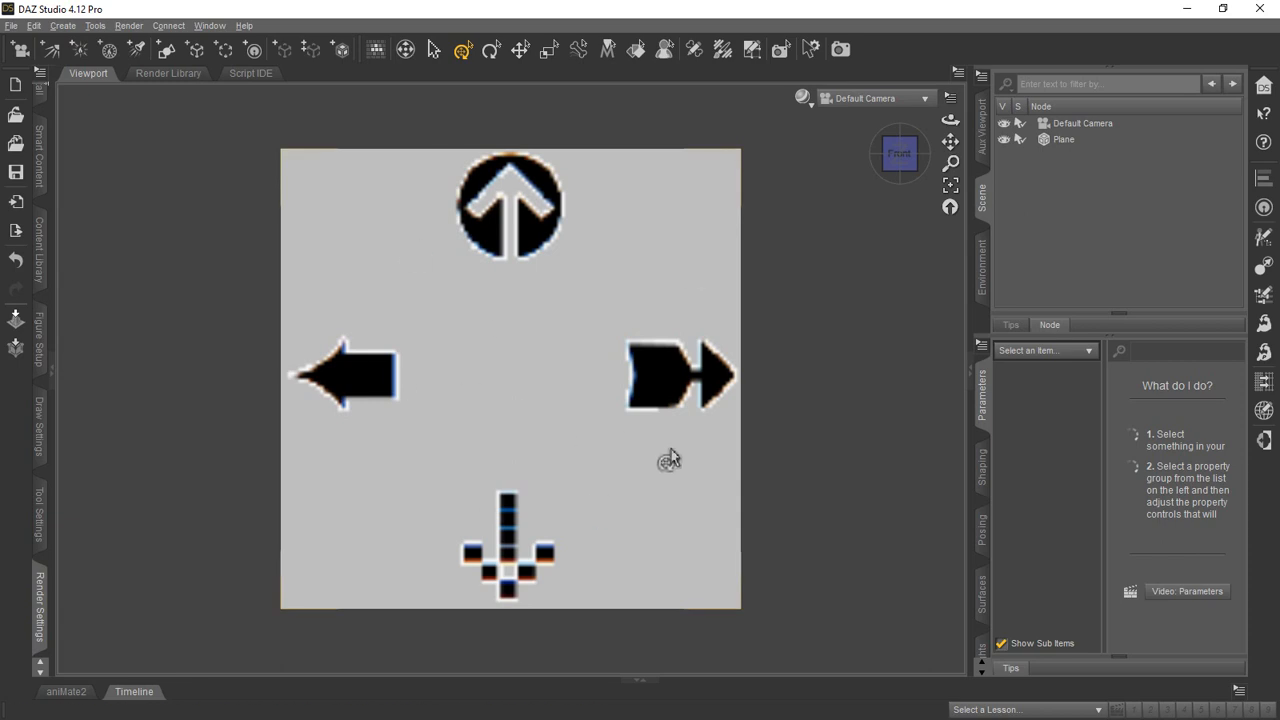
mouse_move(932, 484)
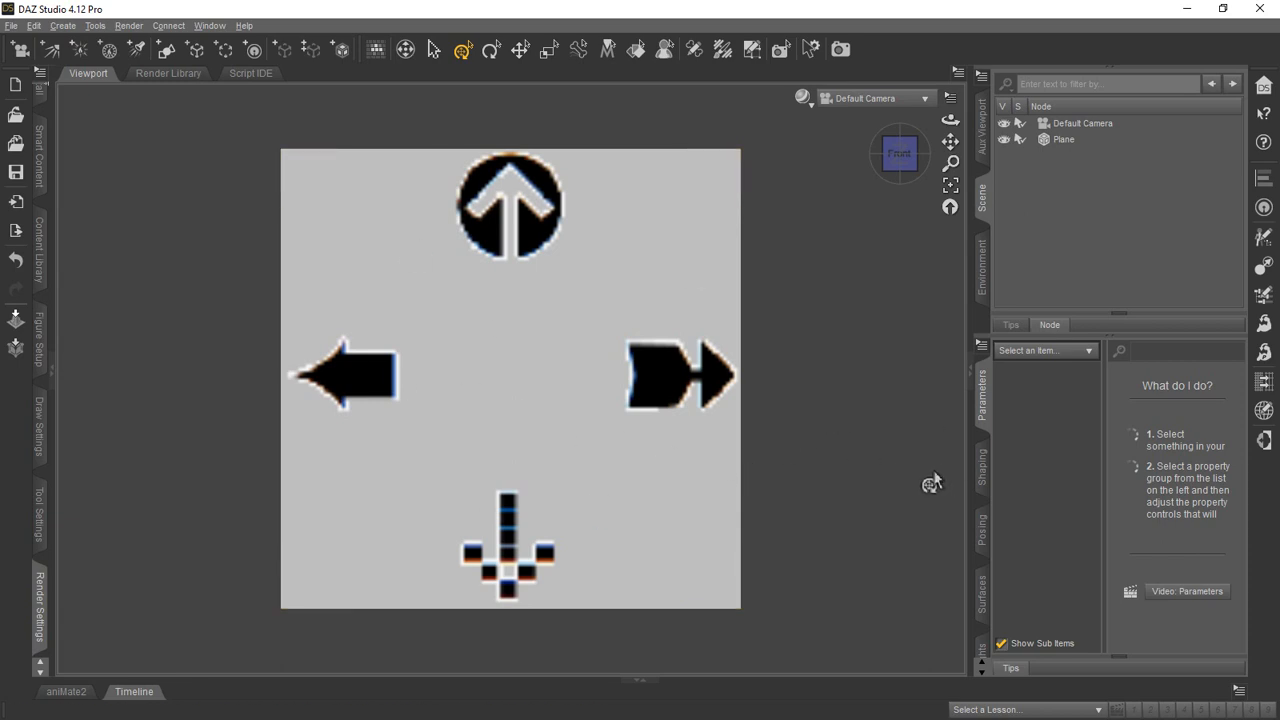
mouse_move(888, 490)
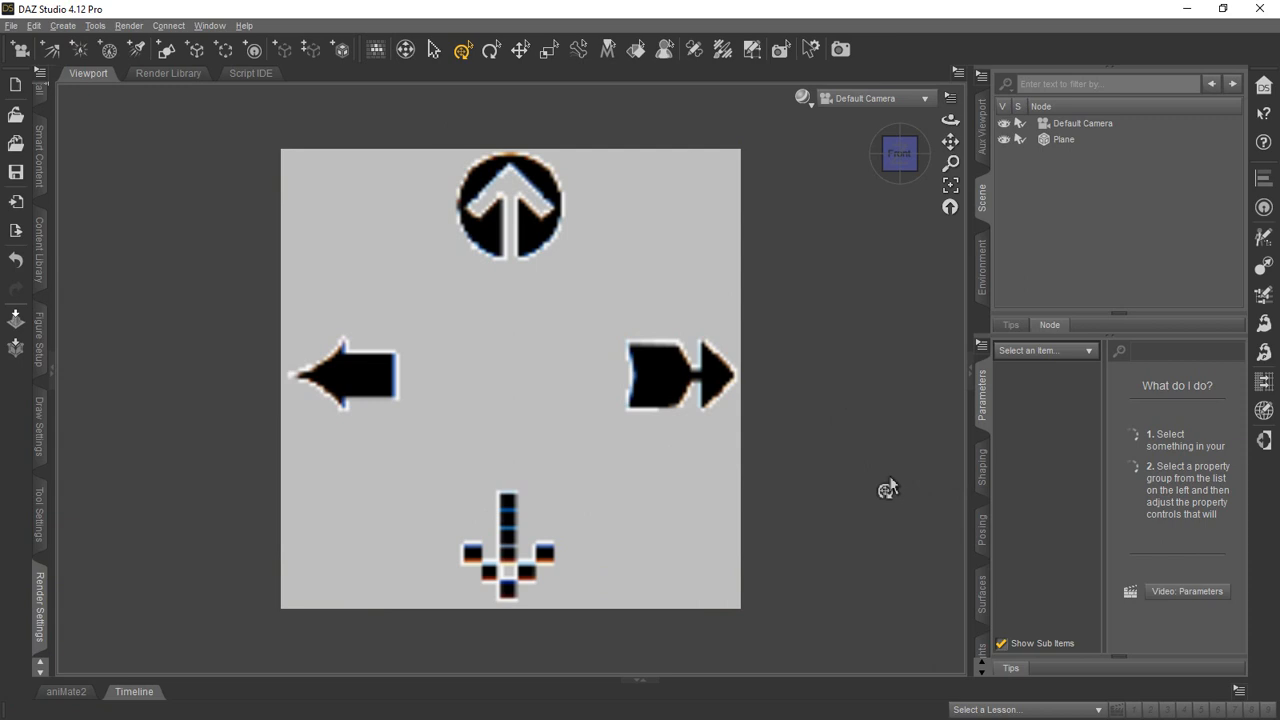
mouse_move(886, 488)
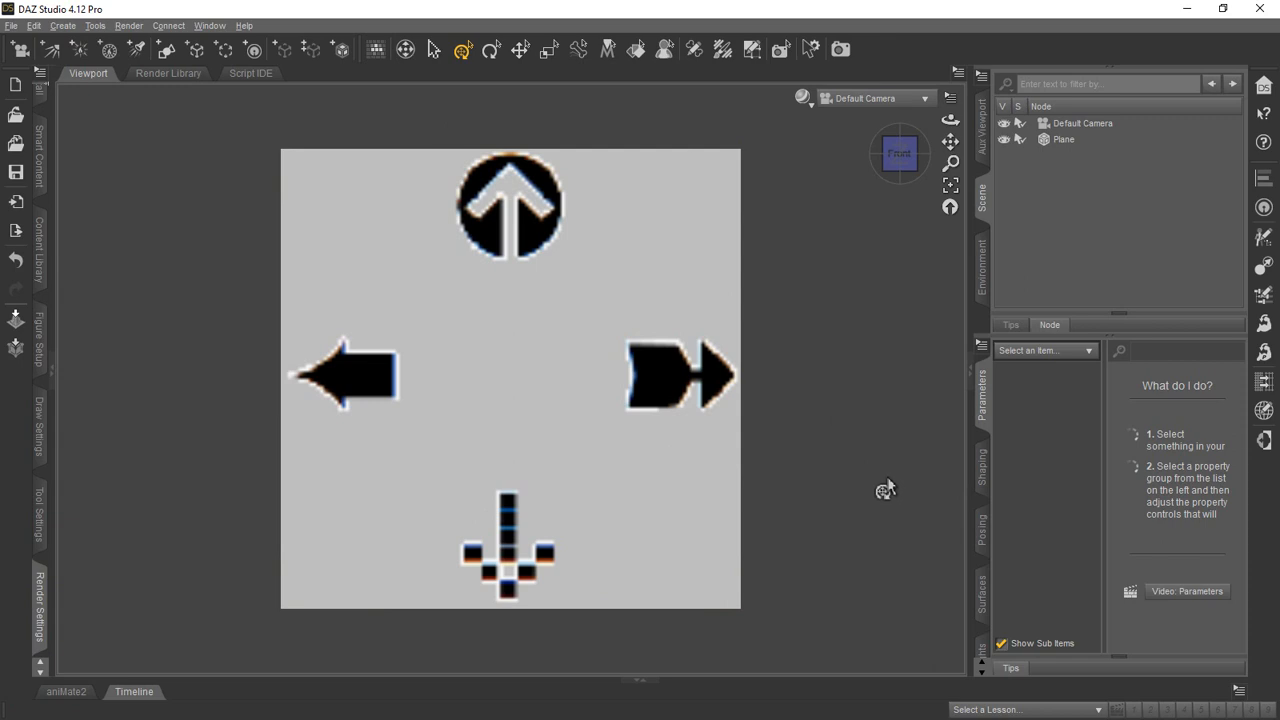
mouse_move(884, 488)
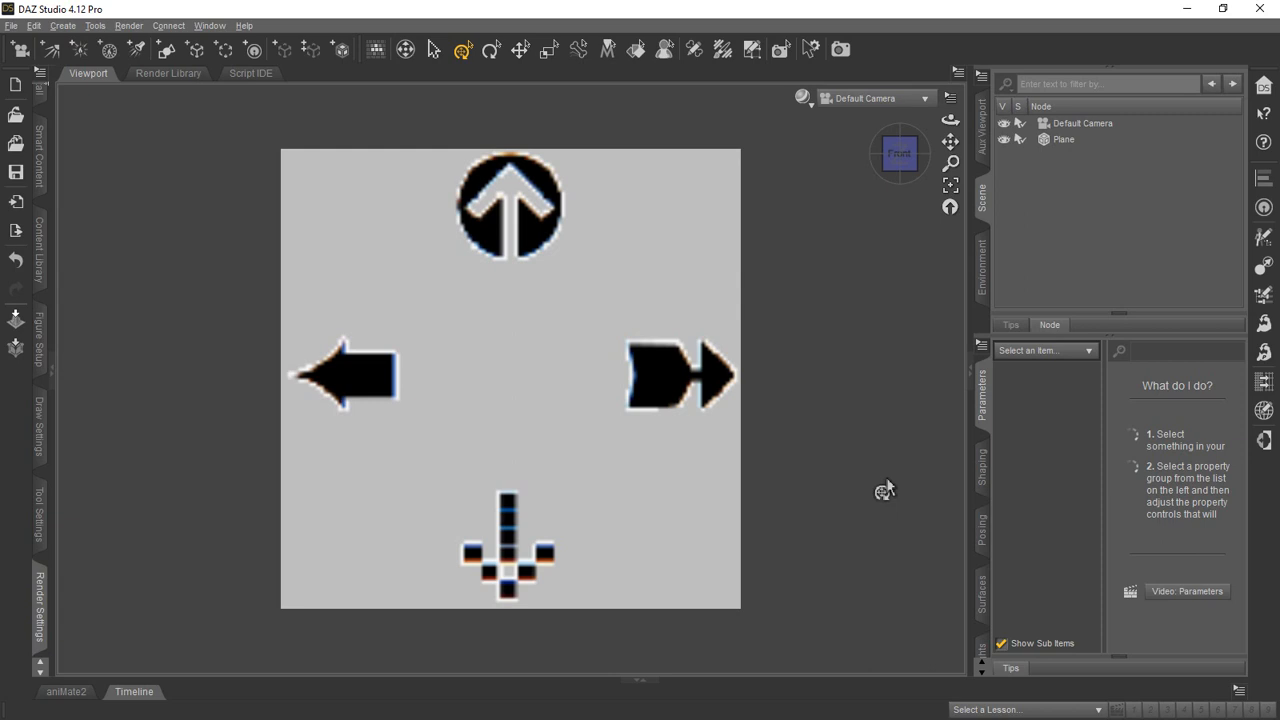
mouse_move(854, 248)
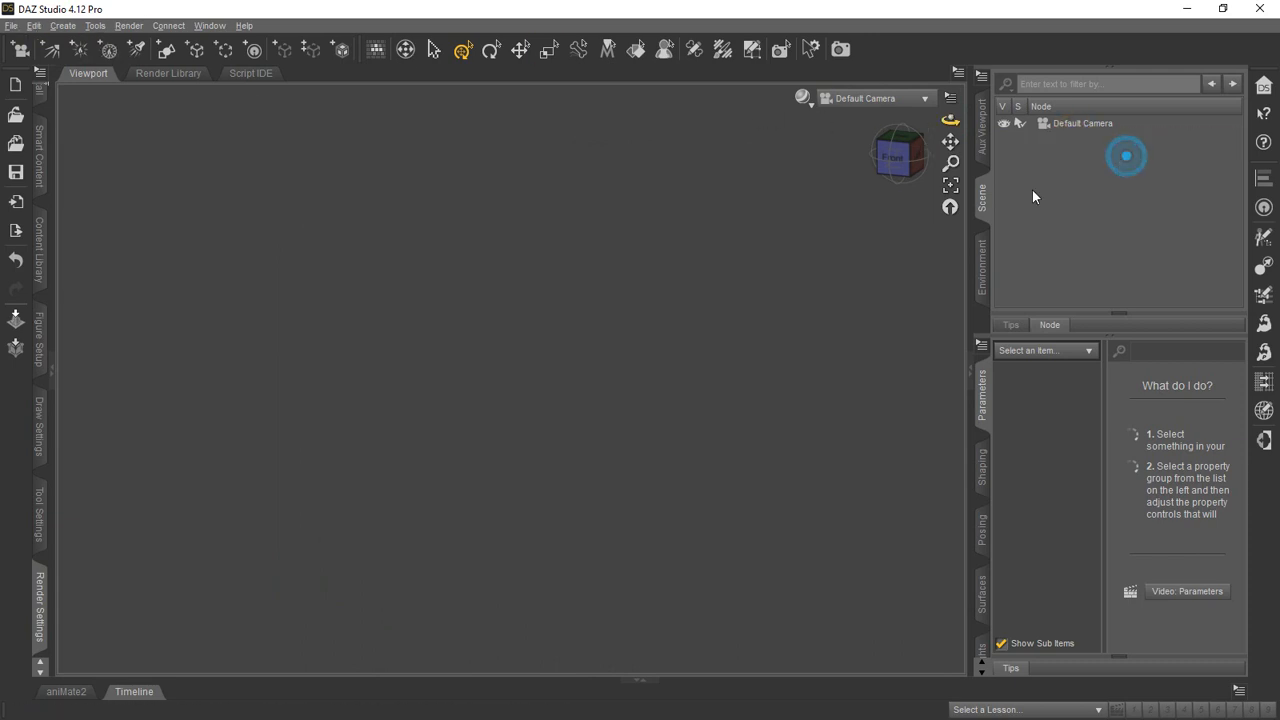
- Create a Cube primitive and select its surface for material editing
left_click(62, 24)
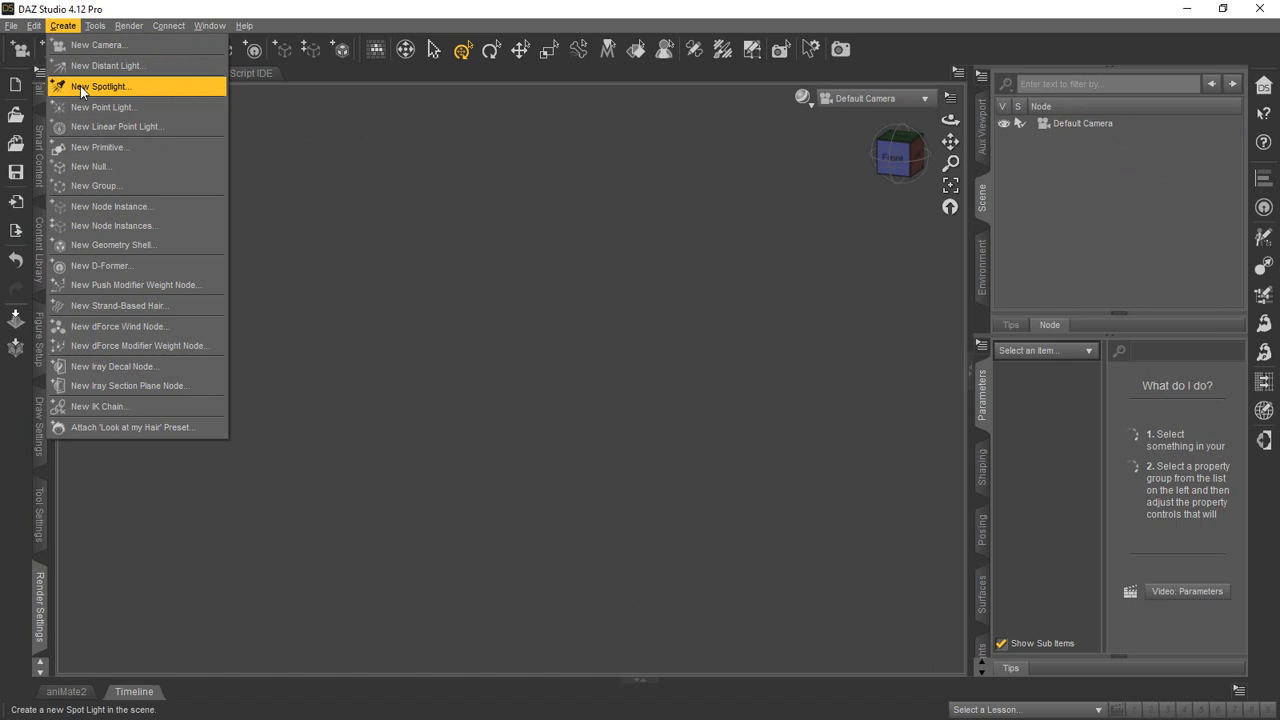
mouse_move(124, 152)
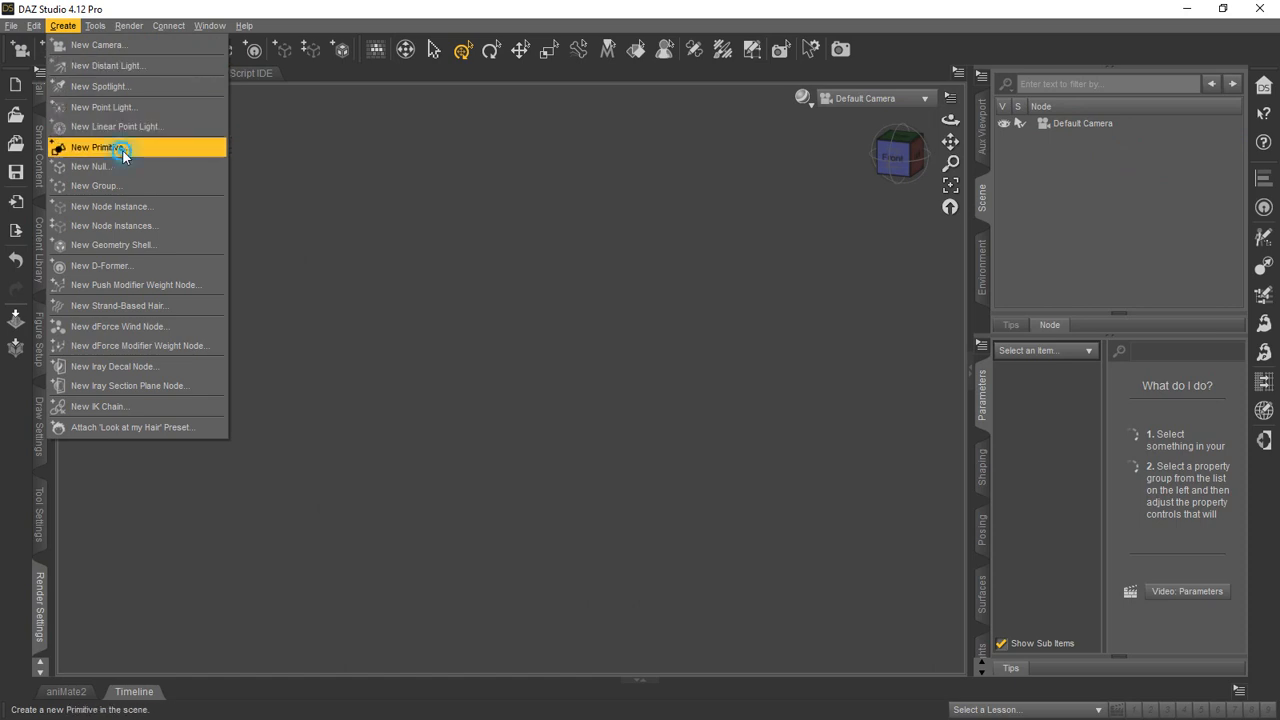
left_click(98, 148)
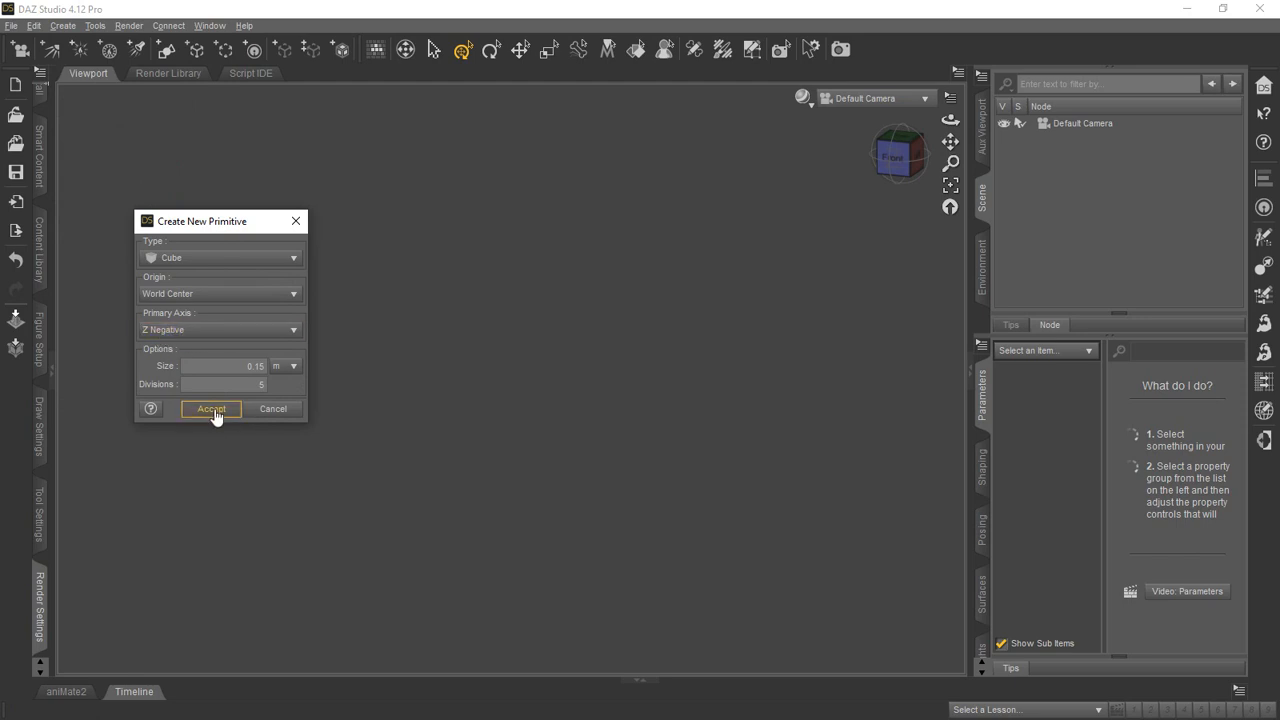
left_click(212, 408)
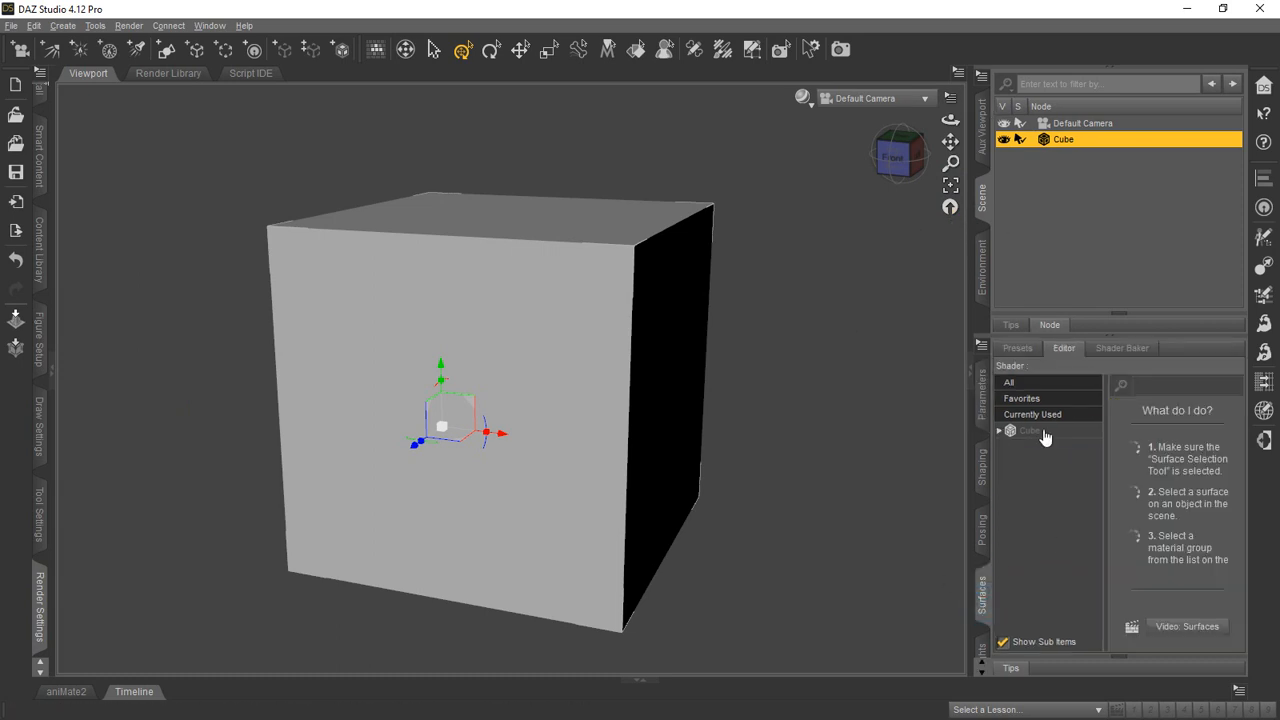
left_click(1028, 430)
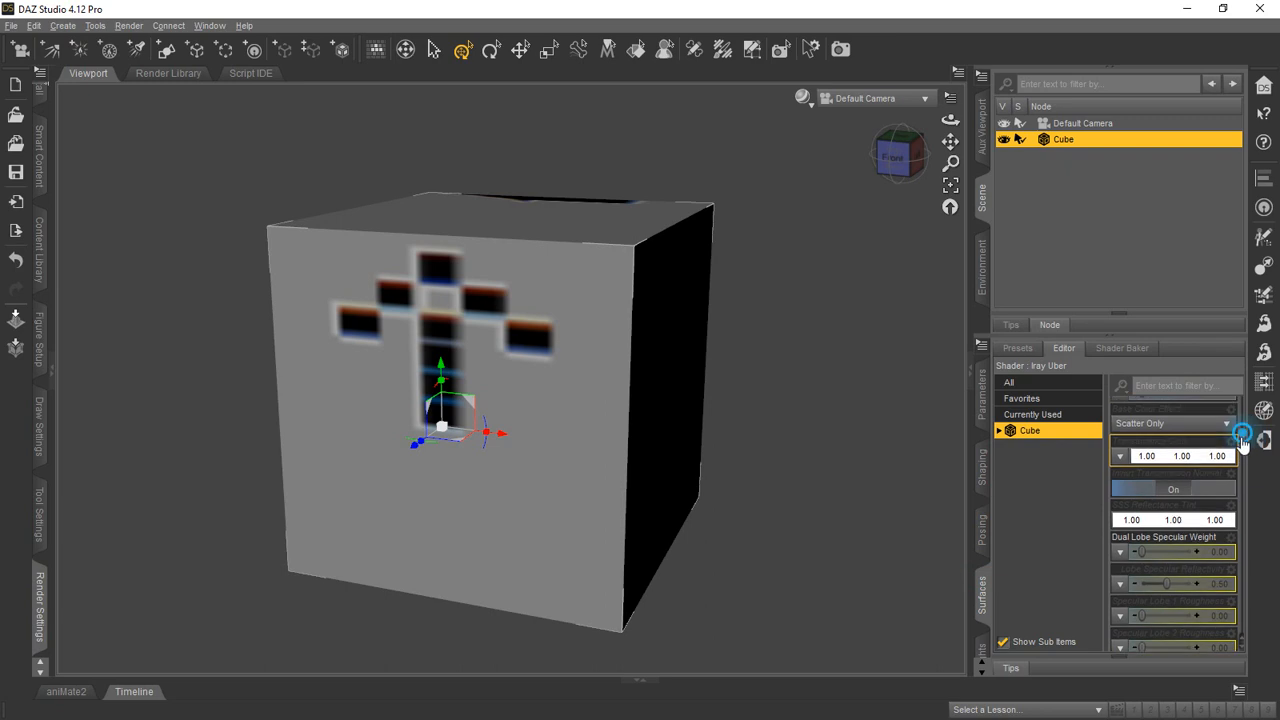
- Scroll the cube's surface properties down to the tiling settings
scroll("down", 3)
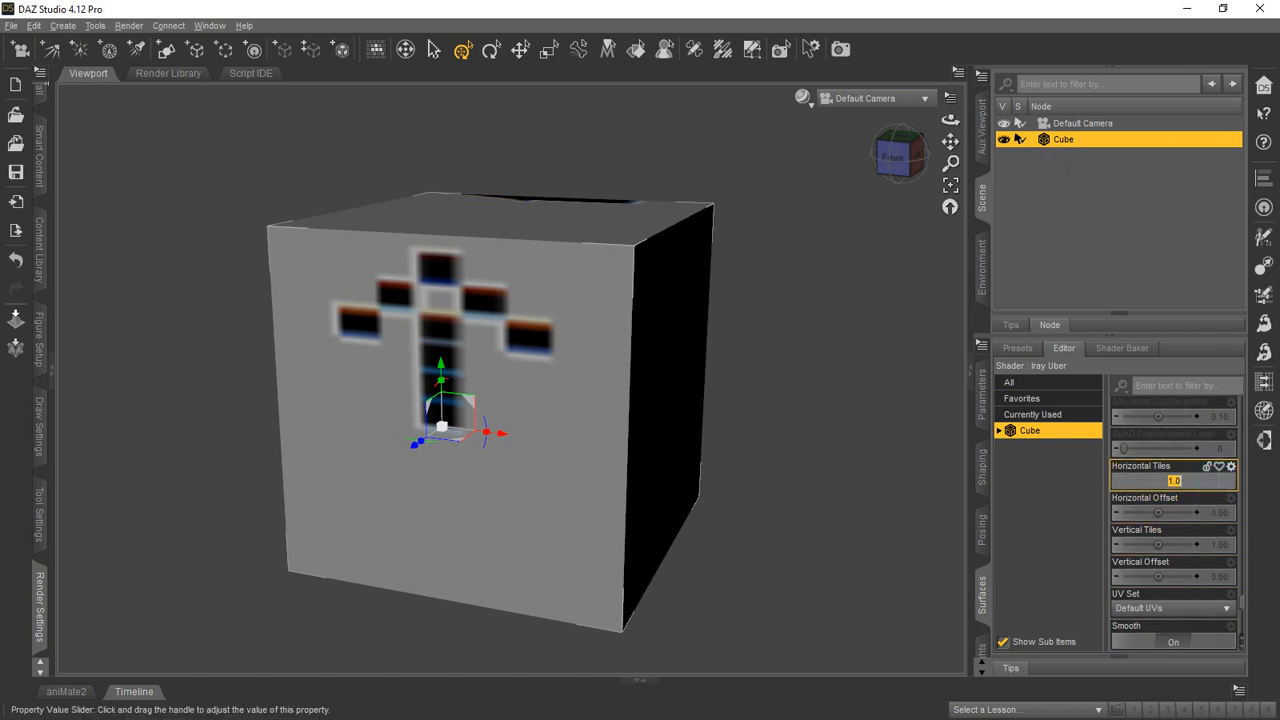
- Set Horizontal Tiles 3, Vertical Tiles 2, and adjust Horizontal Offset to centre arrows on faces
type("3.00")
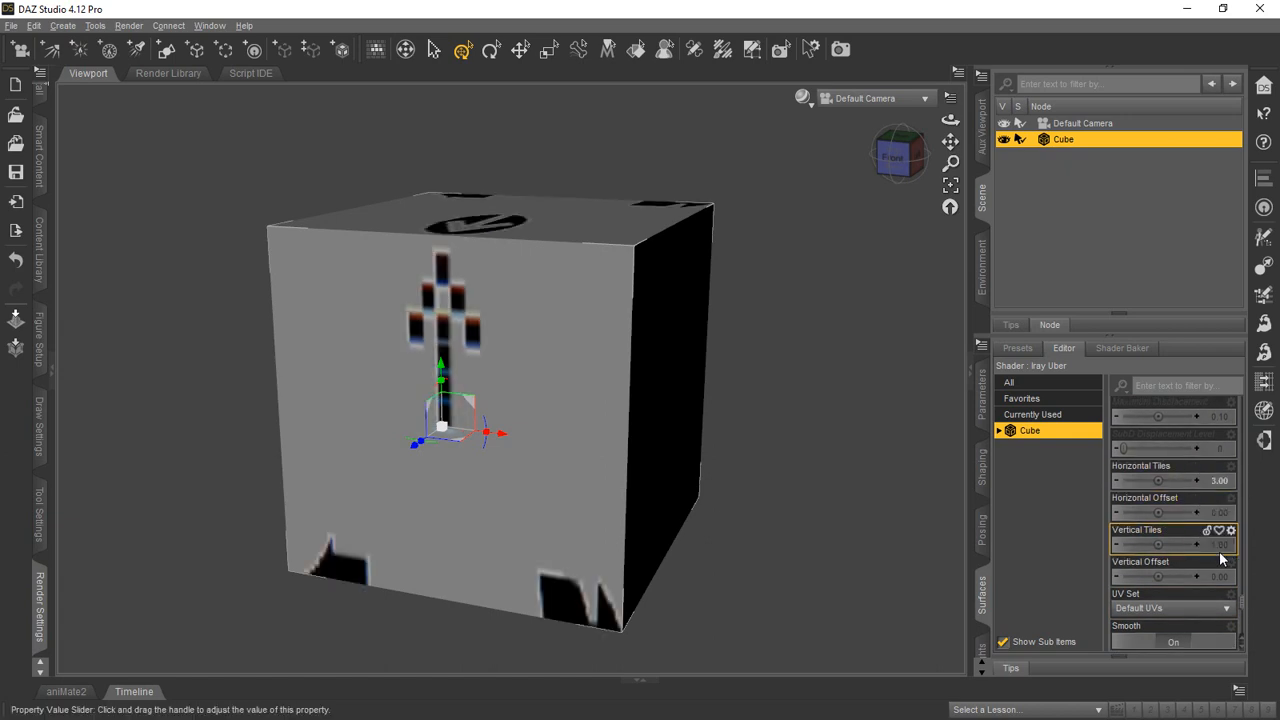
left_click_drag(1160, 544, 1184, 544)
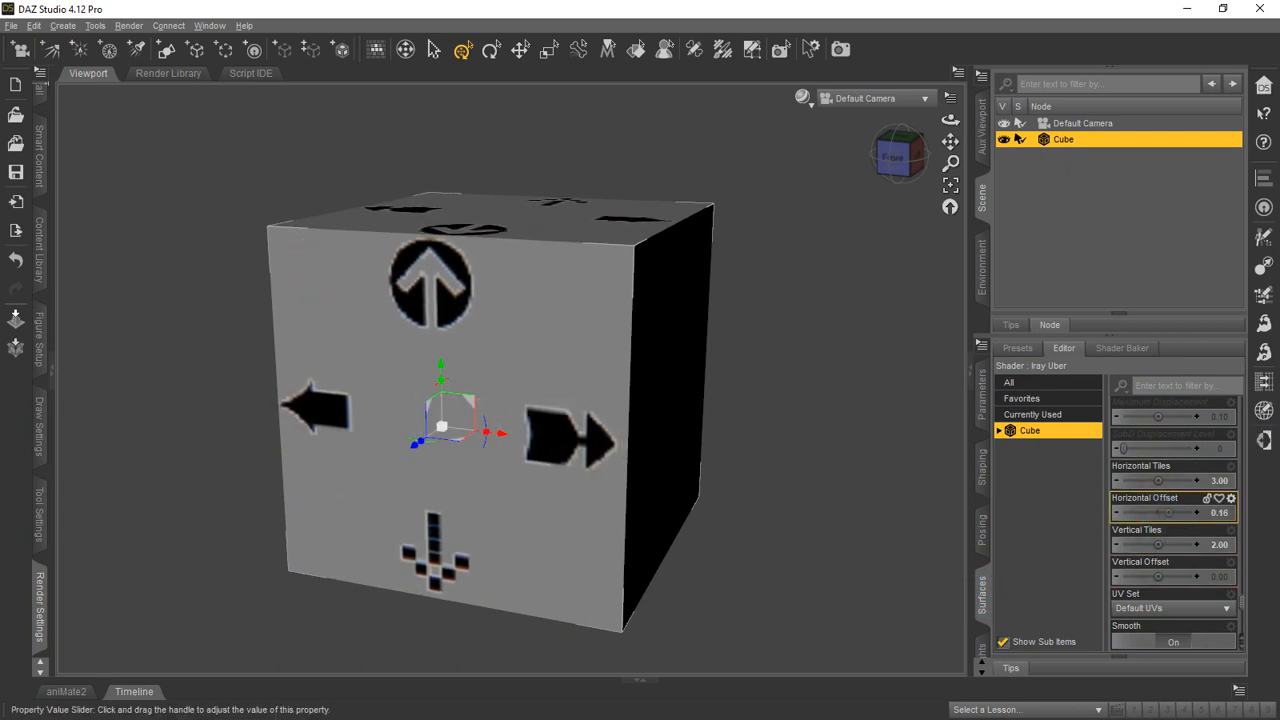
left_click_drag(1160, 512, 1120, 512)
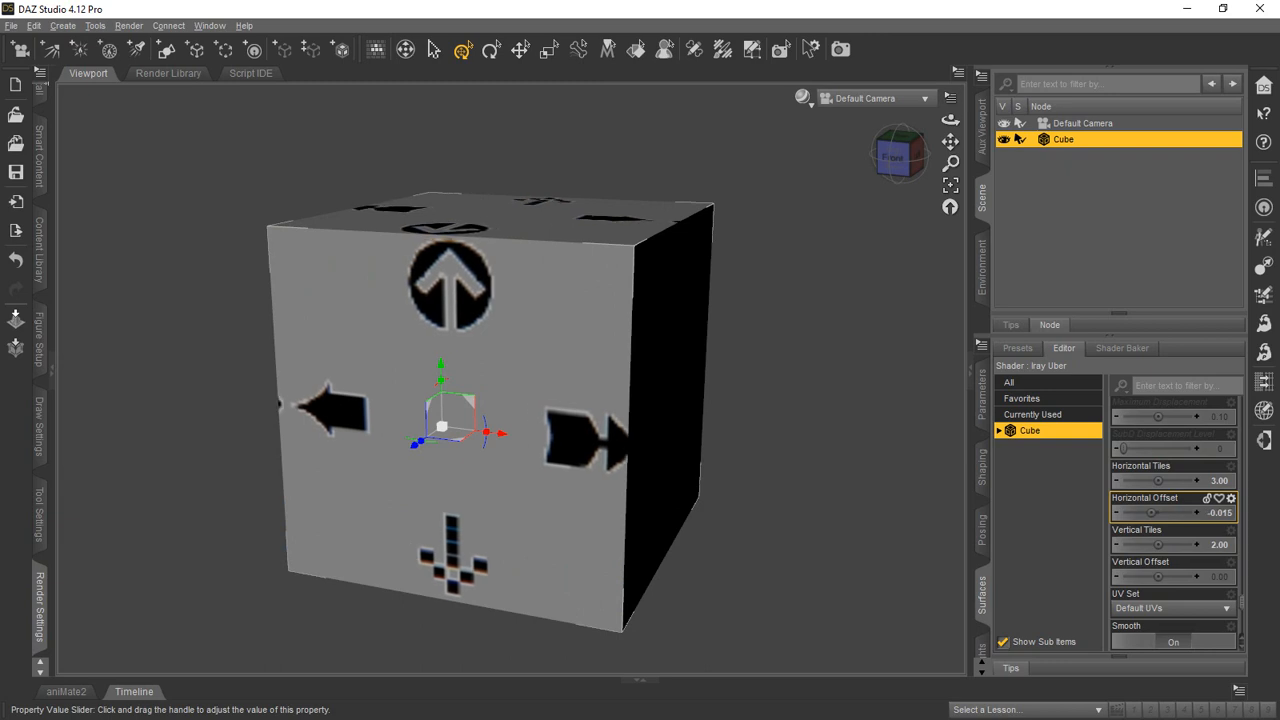
left_click_drag(1150, 512, 1200, 512)
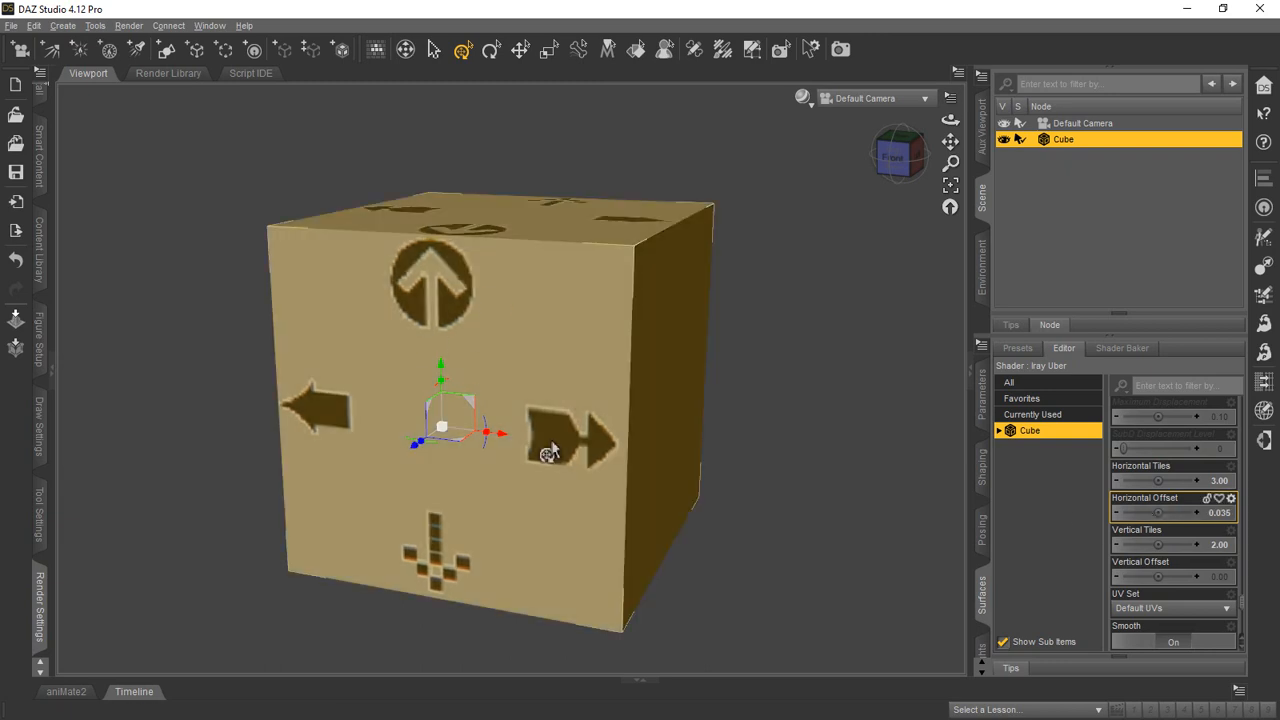